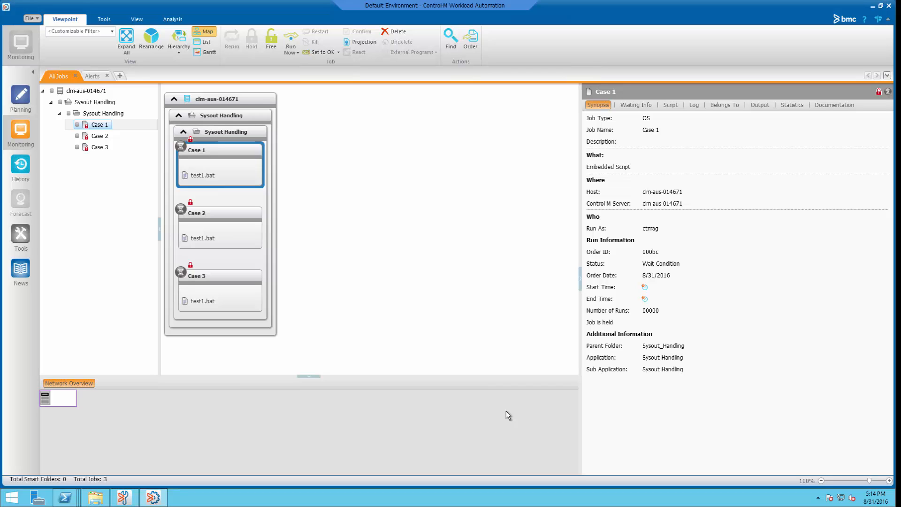
- Give Case 1 an On-Do action (statement *, code *FAILURE*) that notifies the Alerts Window
double_click(196, 150)
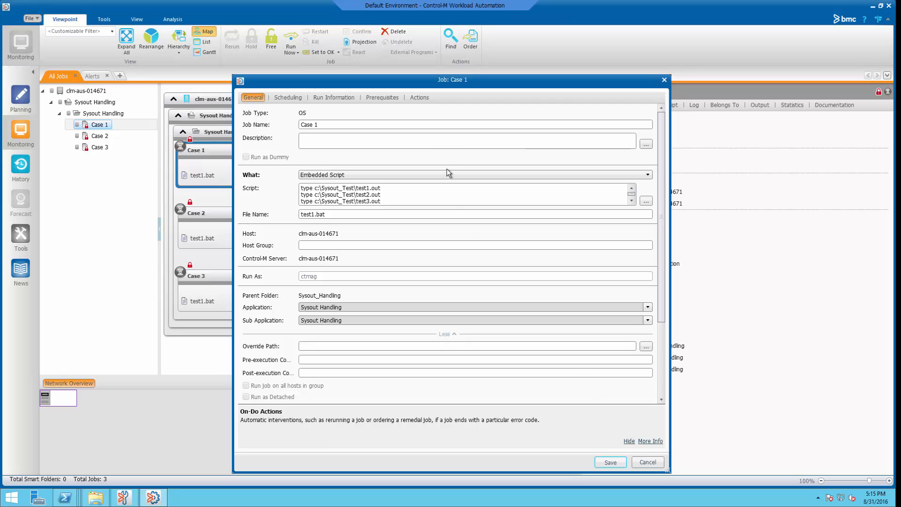
left_click(420, 97)
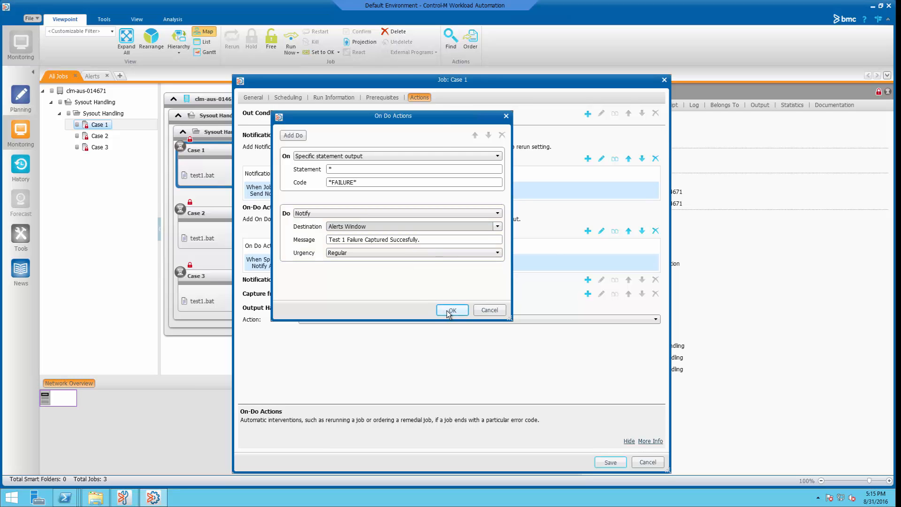
left_click(452, 310)
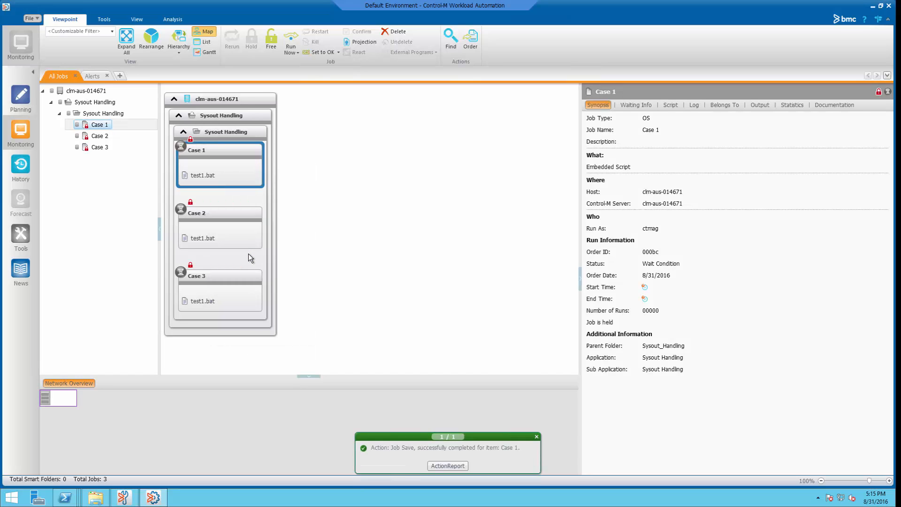
- Free the held Case 1 job to run and dismiss its action notifications
left_click(270, 40)
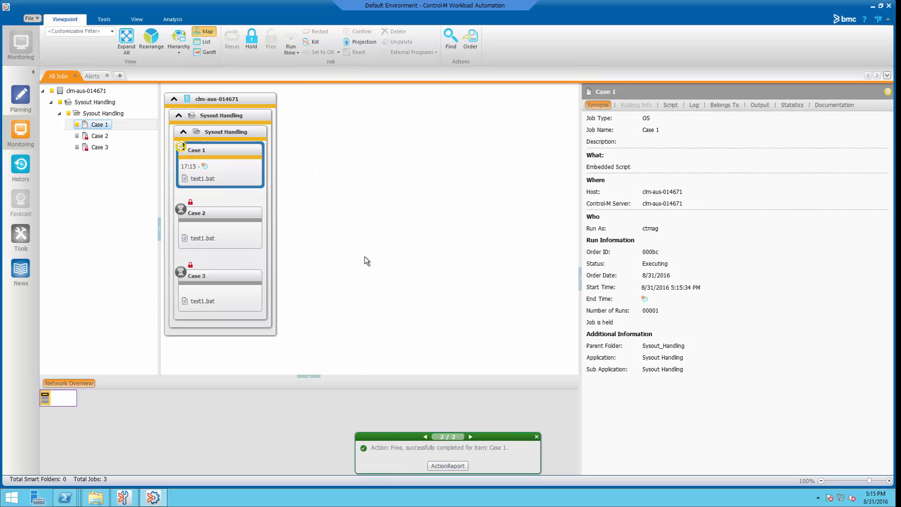
left_click(425, 436)
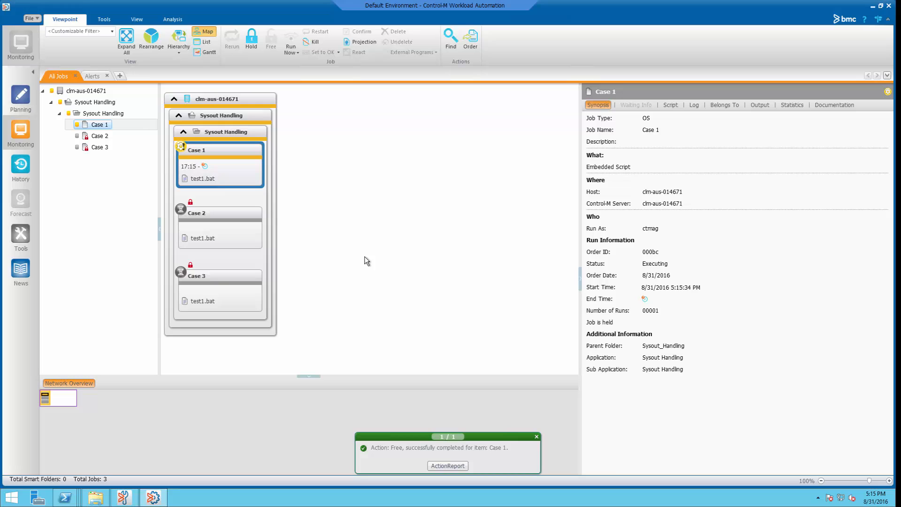
left_click(536, 436)
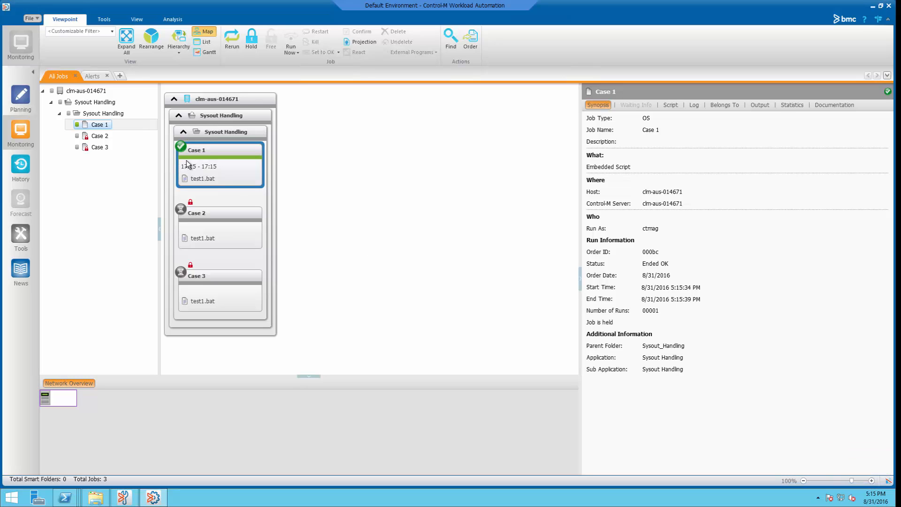
- Check the "Test 1 Failure Captured" alert, then view Case 1's sysout output showing FAILURE
left_click(92, 75)
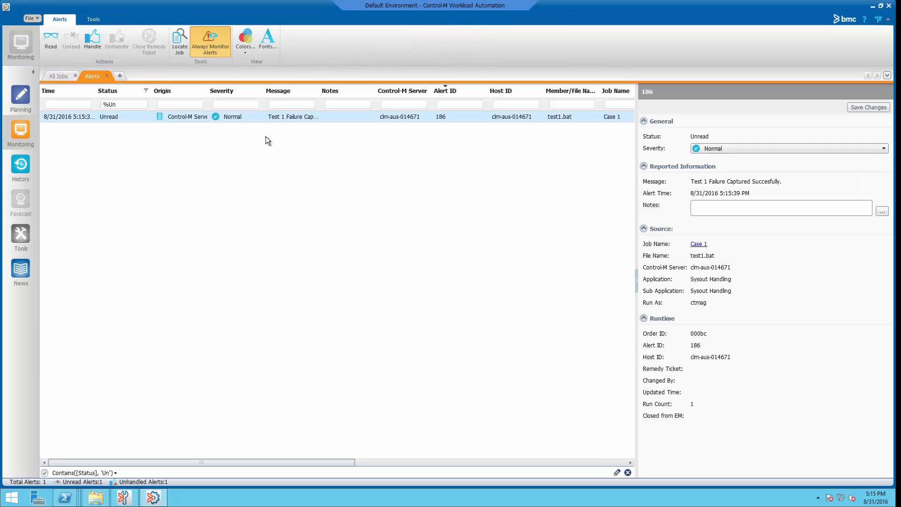
mouse_move(281, 119)
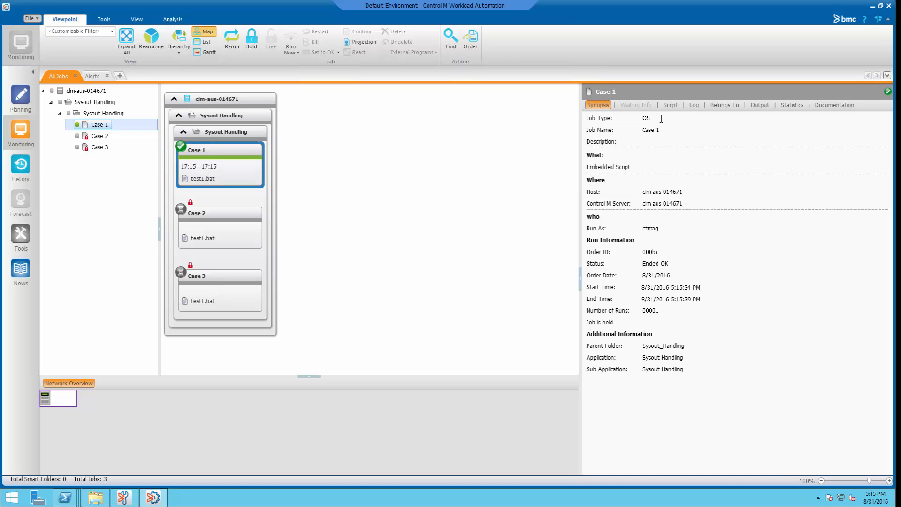
mouse_move(760, 108)
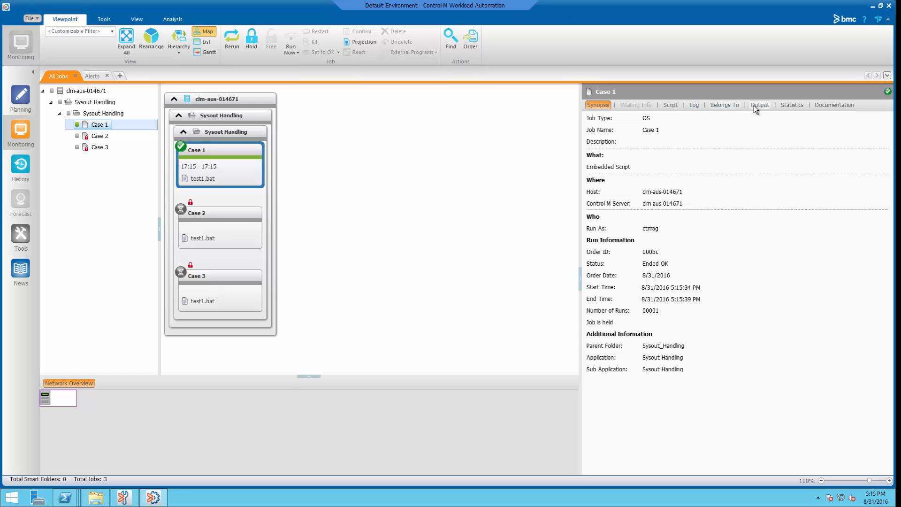
left_click(759, 105)
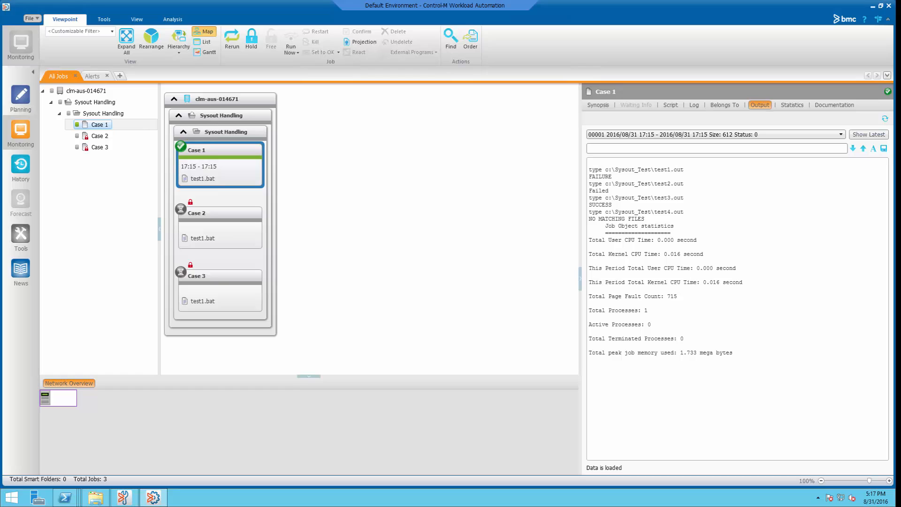
mouse_move(789, 490)
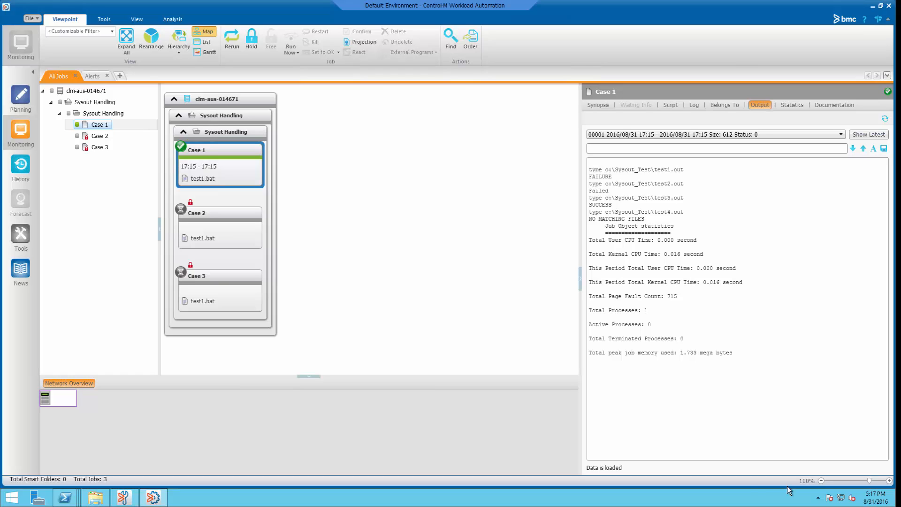
mouse_move(574, 447)
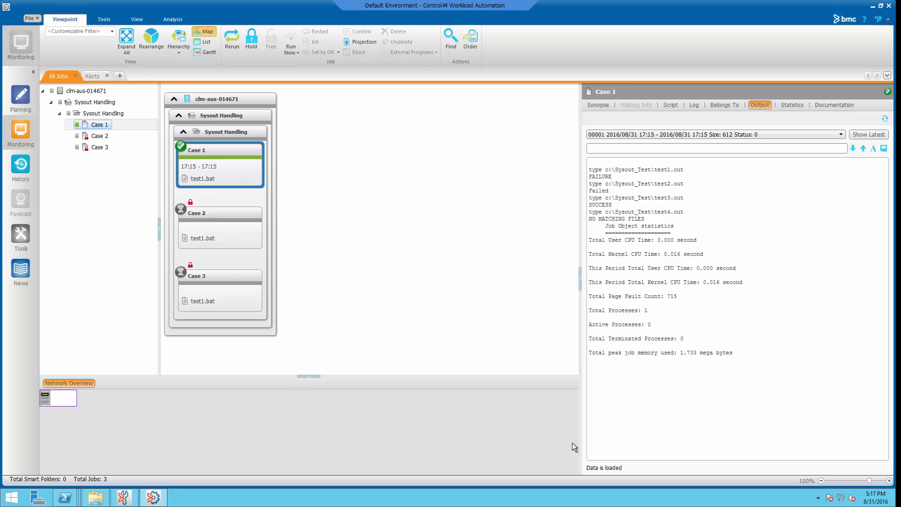
- Inspect Case 2's On-Do action alerting "Test 2 Failure Captured Successfully." on FAILURE output, then close it
double_click(196, 213)
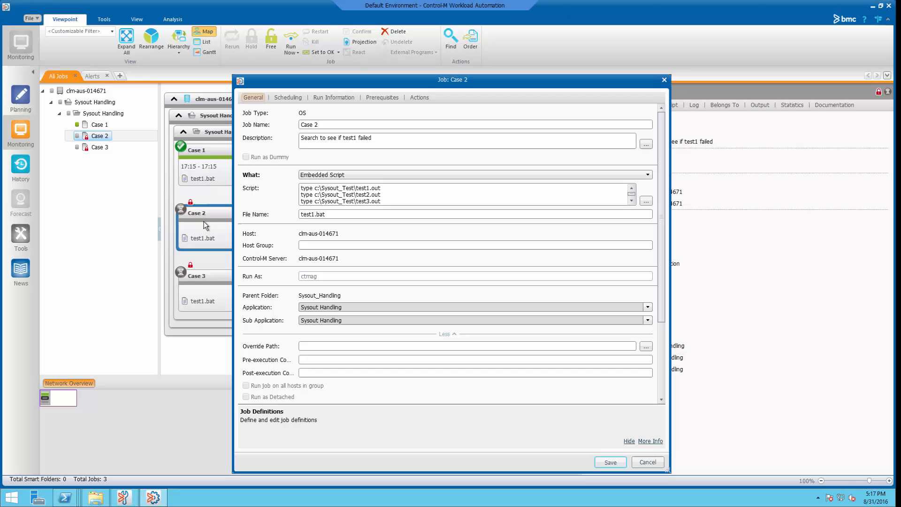
left_click(420, 97)
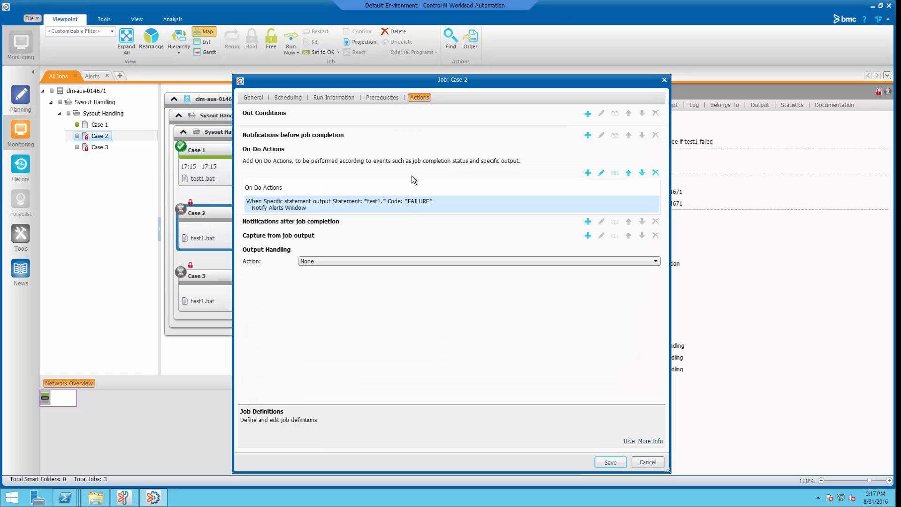
double_click(339, 204)
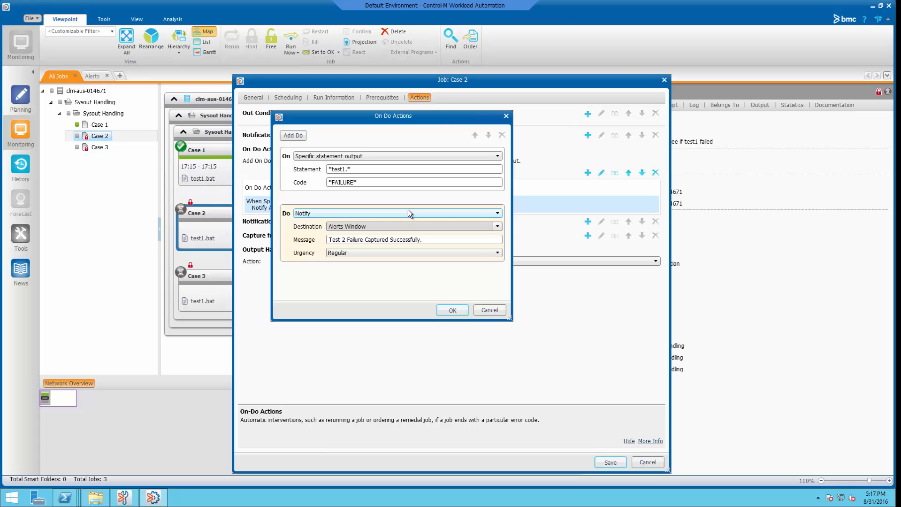
left_click(452, 309)
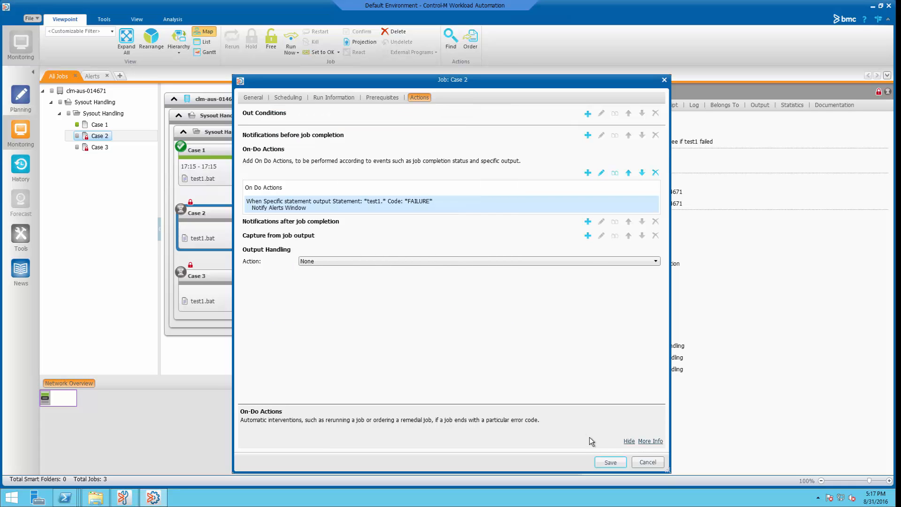
right_click(204, 238)
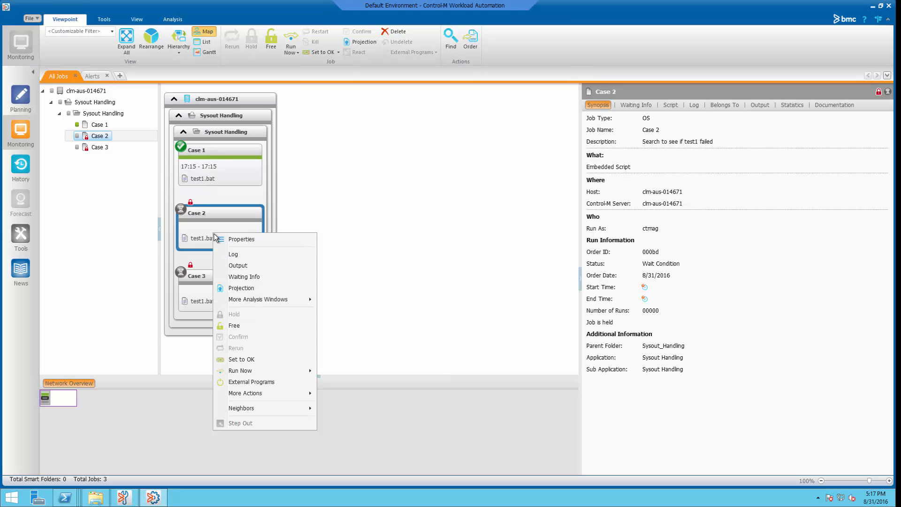
- Free the held Case 2 job and check its new "Test 2 Failure Captured" alert
left_click(233, 326)
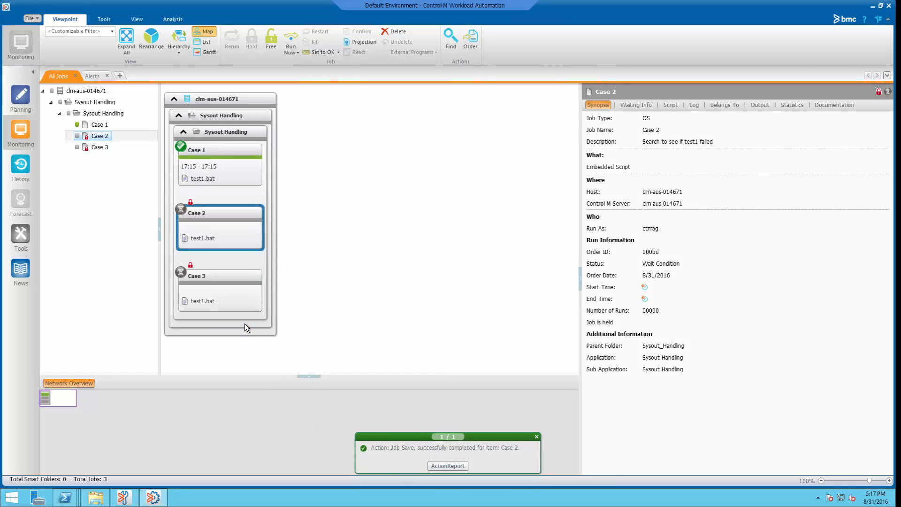
left_click(270, 41)
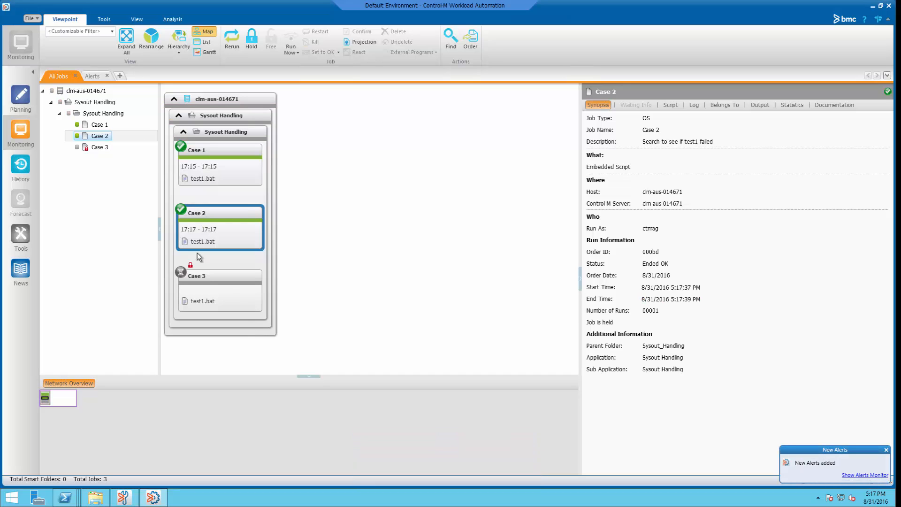
left_click(92, 75)
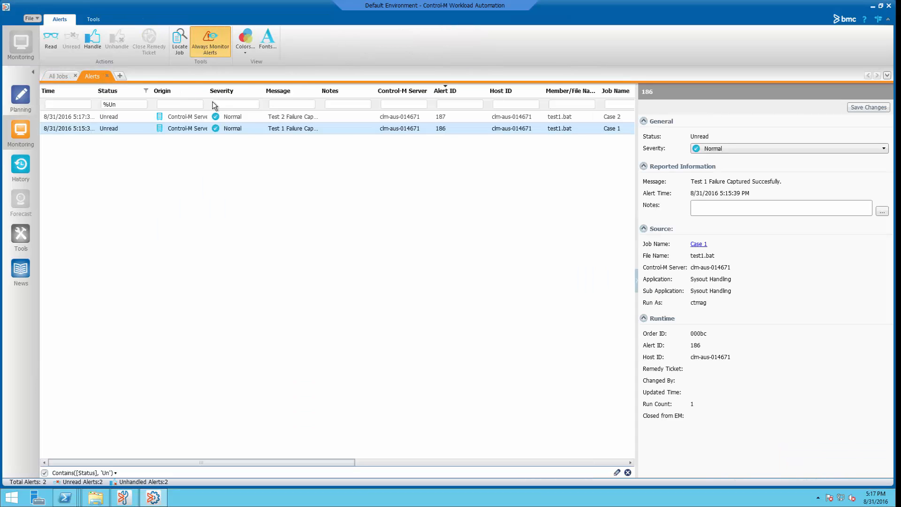
mouse_move(293, 123)
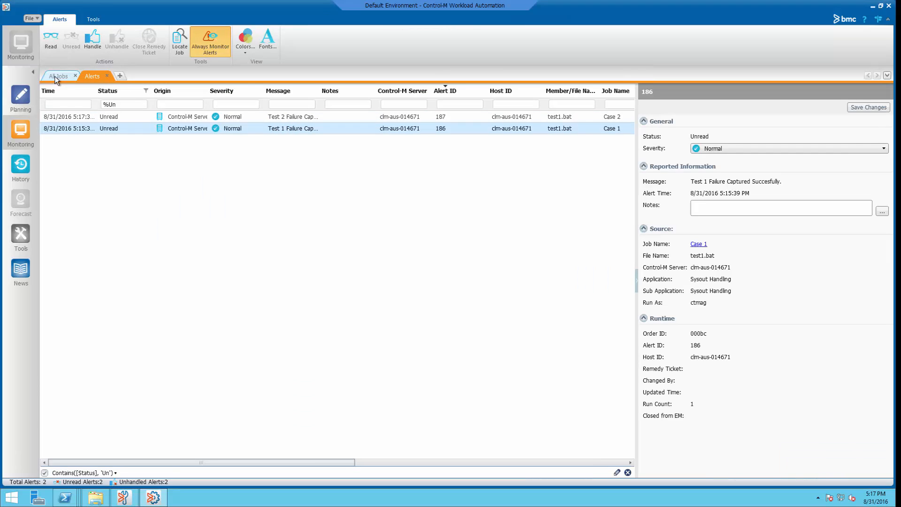
left_click(58, 75)
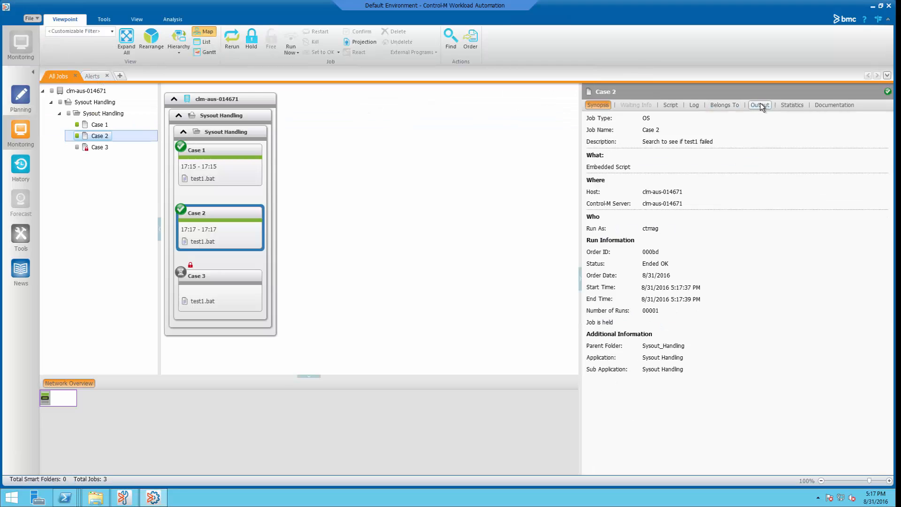
- View Case 2's FAILURE output, return to its synopsis, and select Case 3
left_click(759, 104)
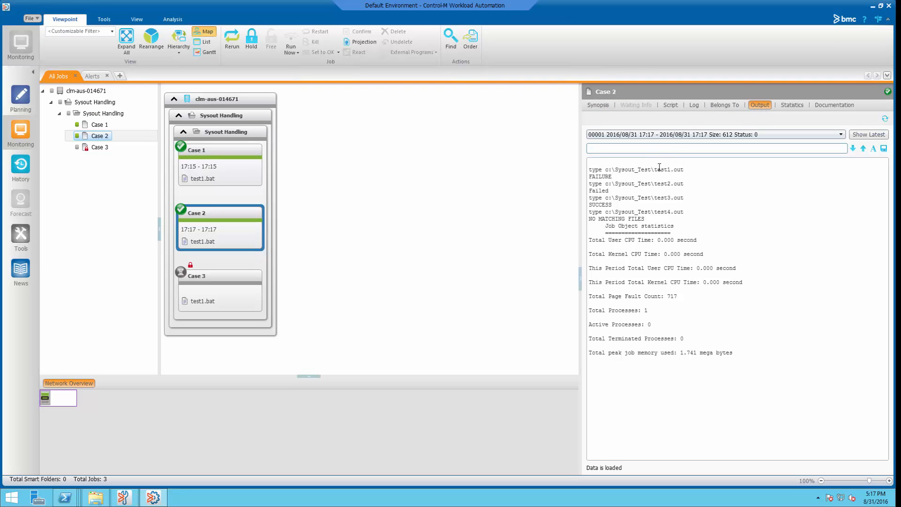
mouse_move(669, 170)
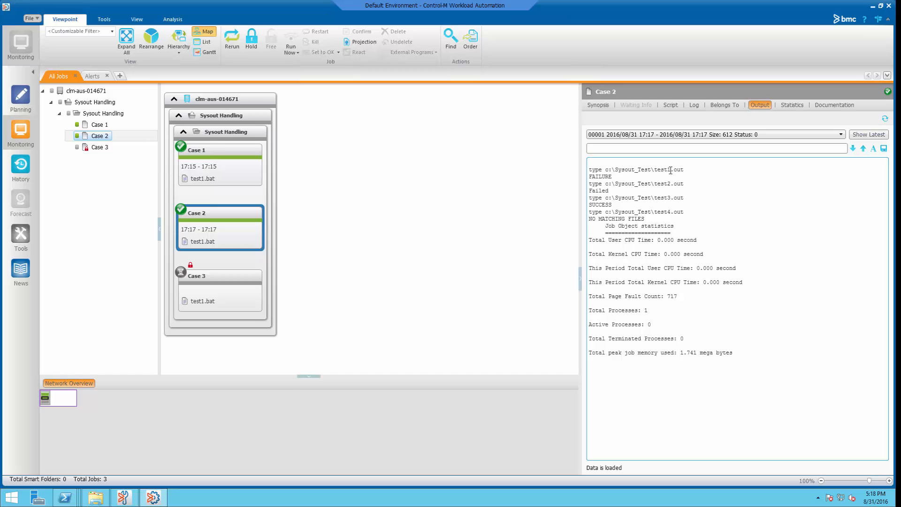
left_click(600, 104)
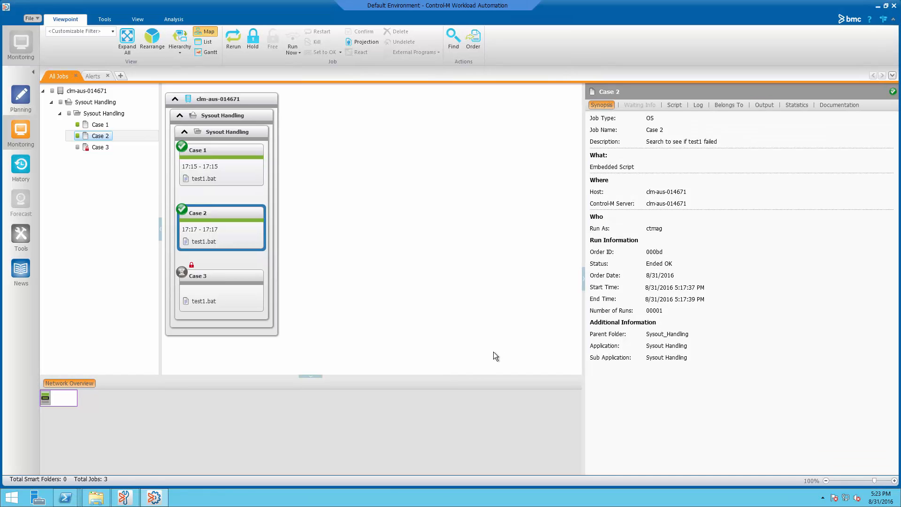
left_click(197, 276)
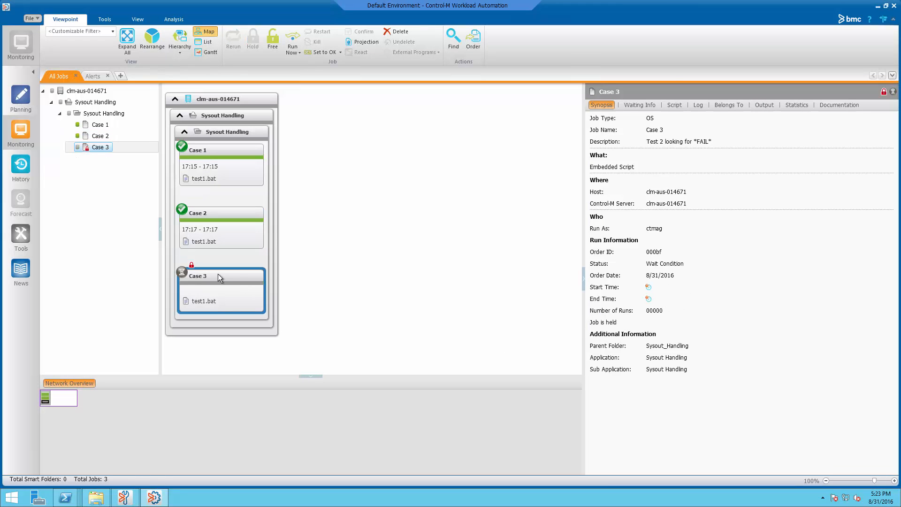
- Add to Case 3 an On-Do action (statement *test3.*, code *FAIL*, Notify Alerts Window) and save
double_click(218, 276)
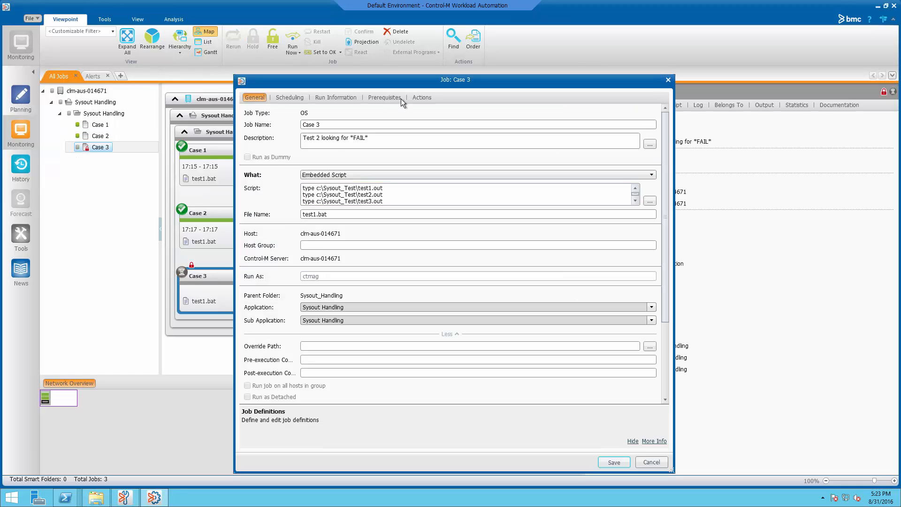
left_click(421, 96)
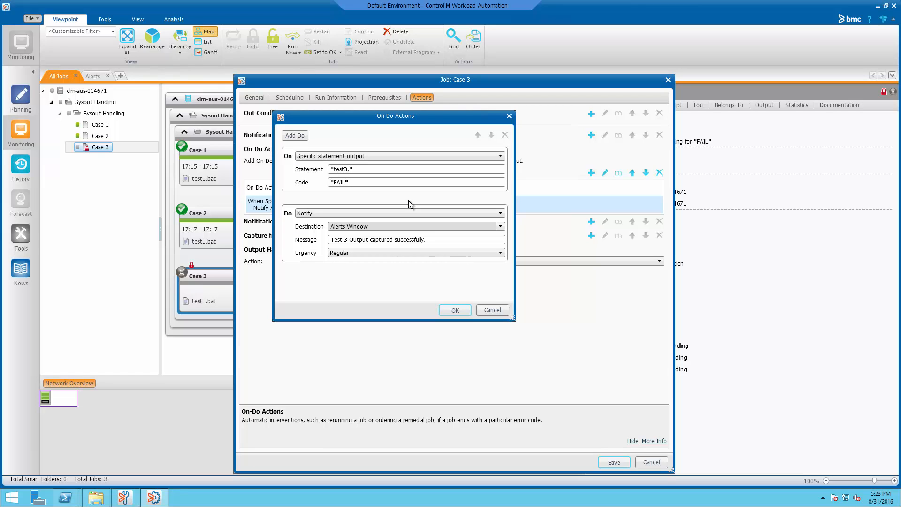
left_click(454, 310)
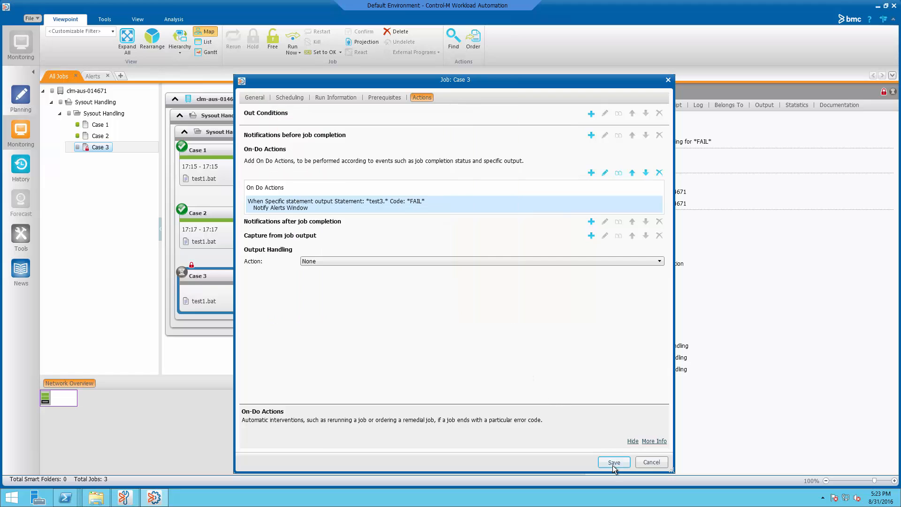
left_click(613, 462)
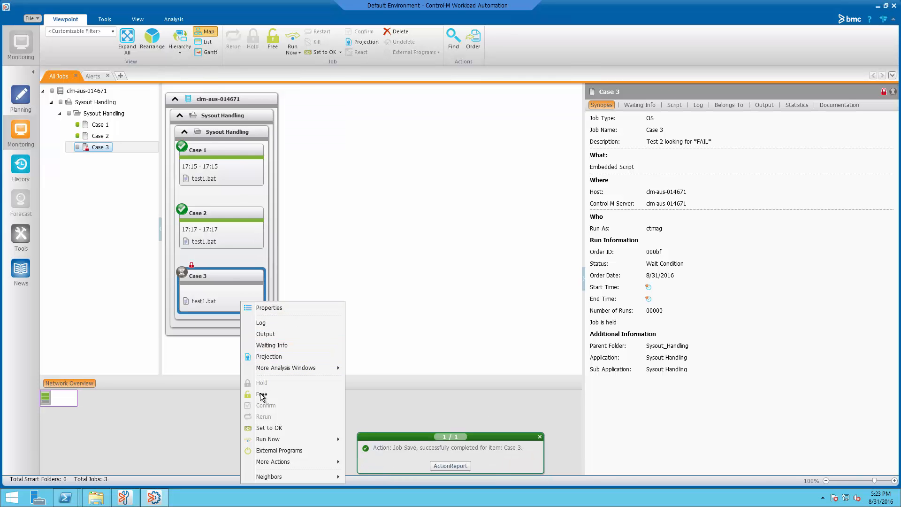
- Free the held Case 3 job to run and view its output
left_click(262, 394)
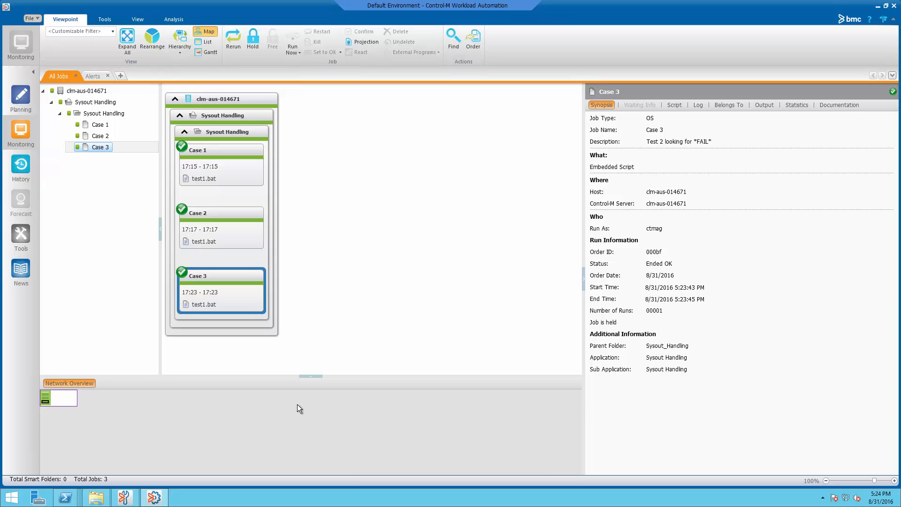
left_click(764, 105)
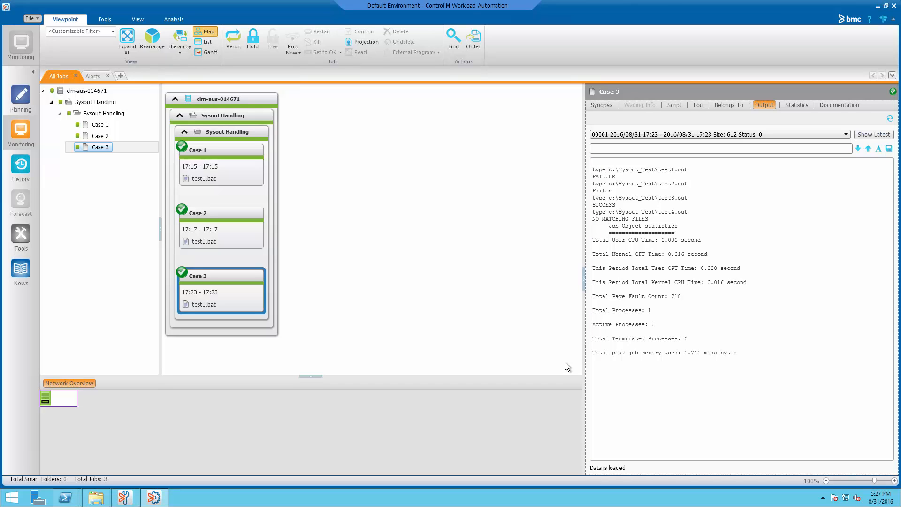
- From the SYSOUT folder, view sysout file test1.bat_000bf_1 in Notepad showing SUCCESS for test3
left_click(96, 497)
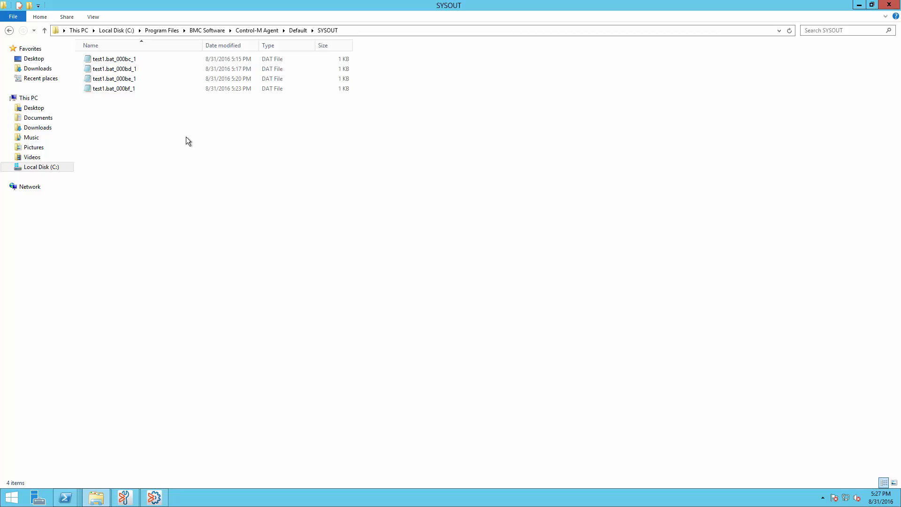
left_click(114, 88)
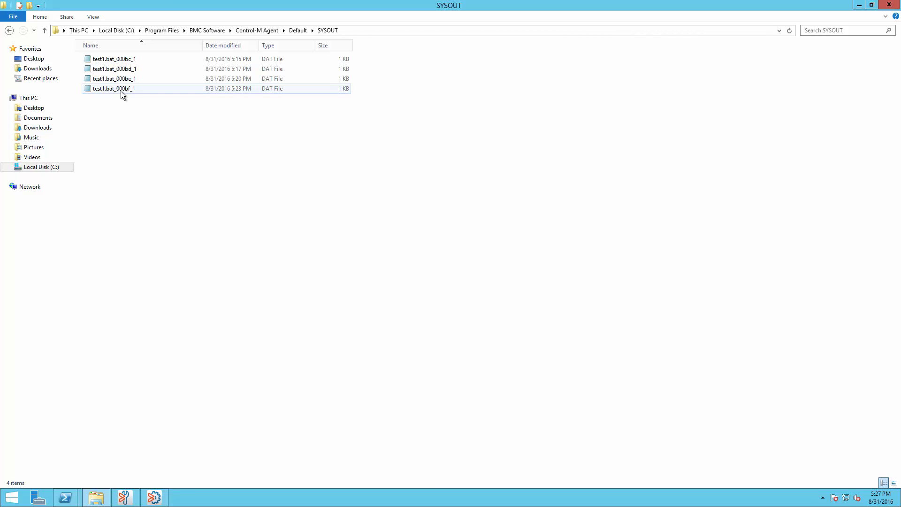
double_click(114, 88)
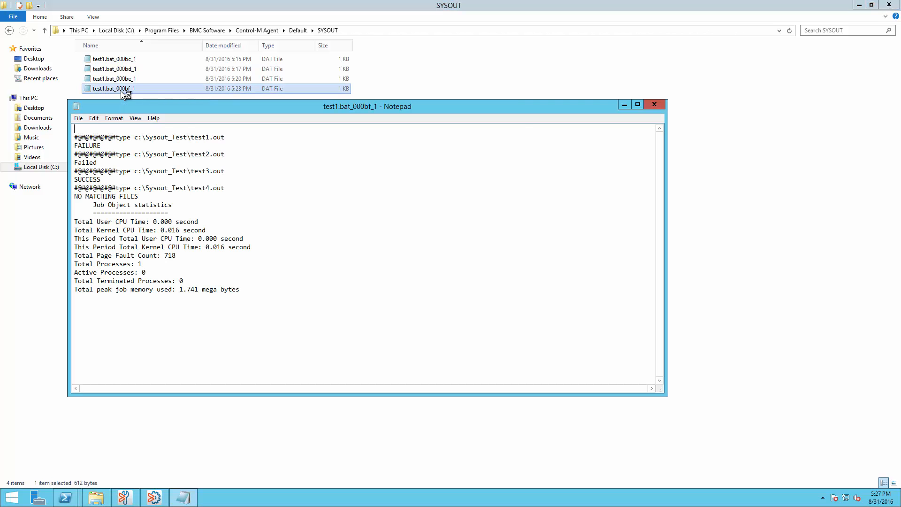